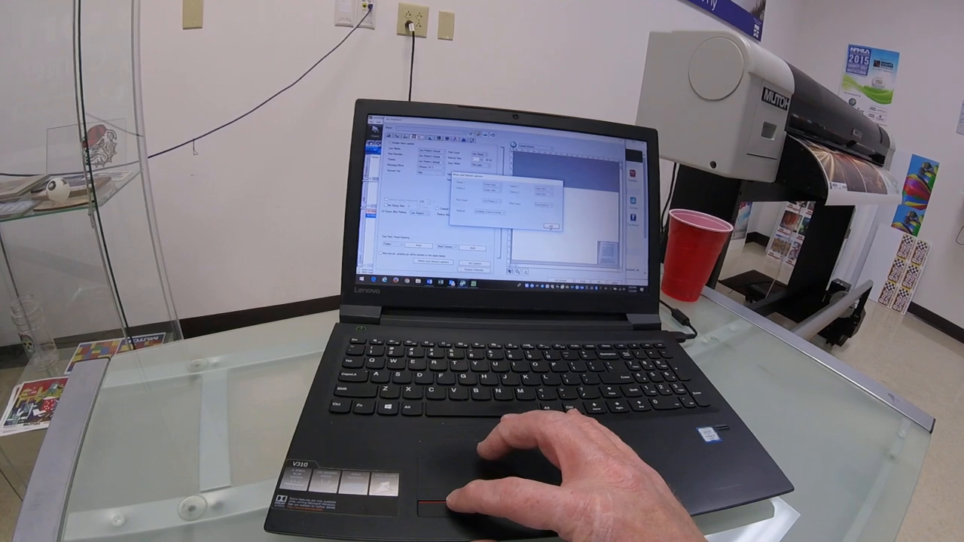
Confirm the job settings with OK, returning to the main job screen
click(548, 226)
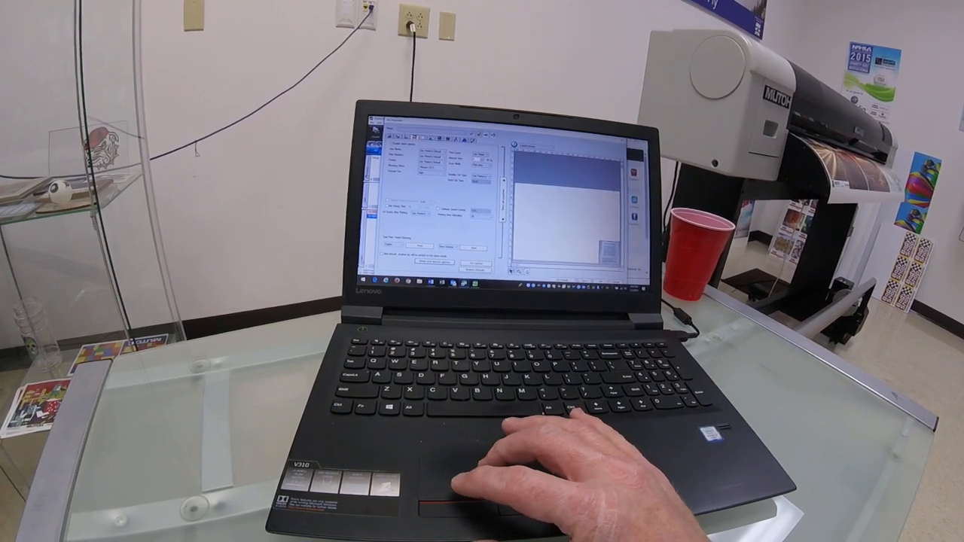